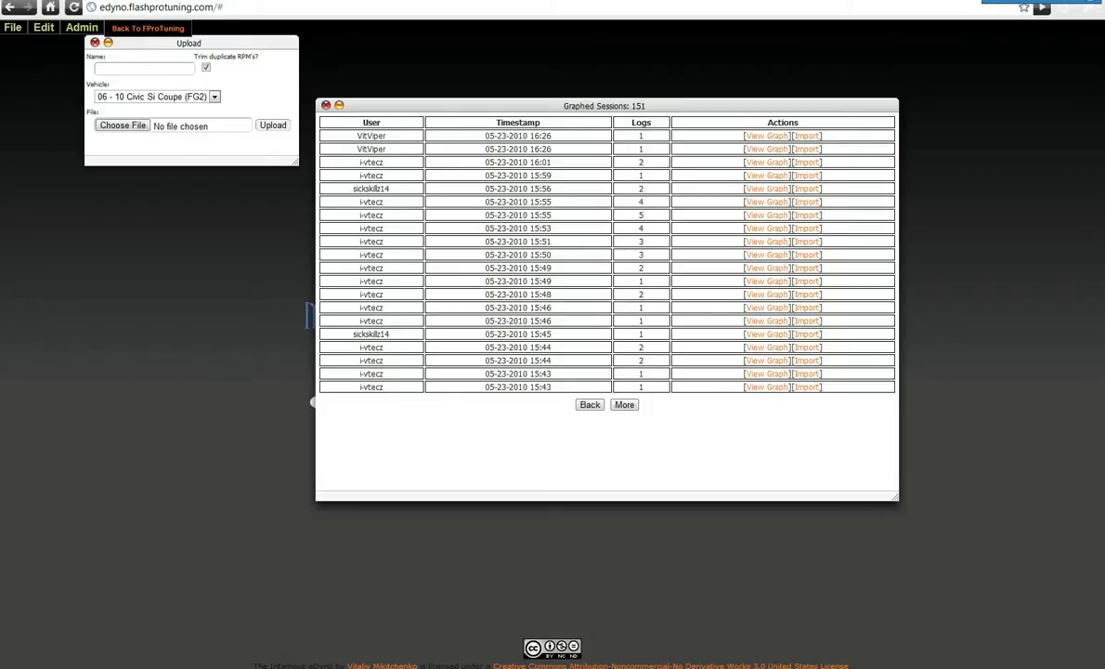
Step: View the graphs of two different two-log sessions from the session list
left_click(765, 161)
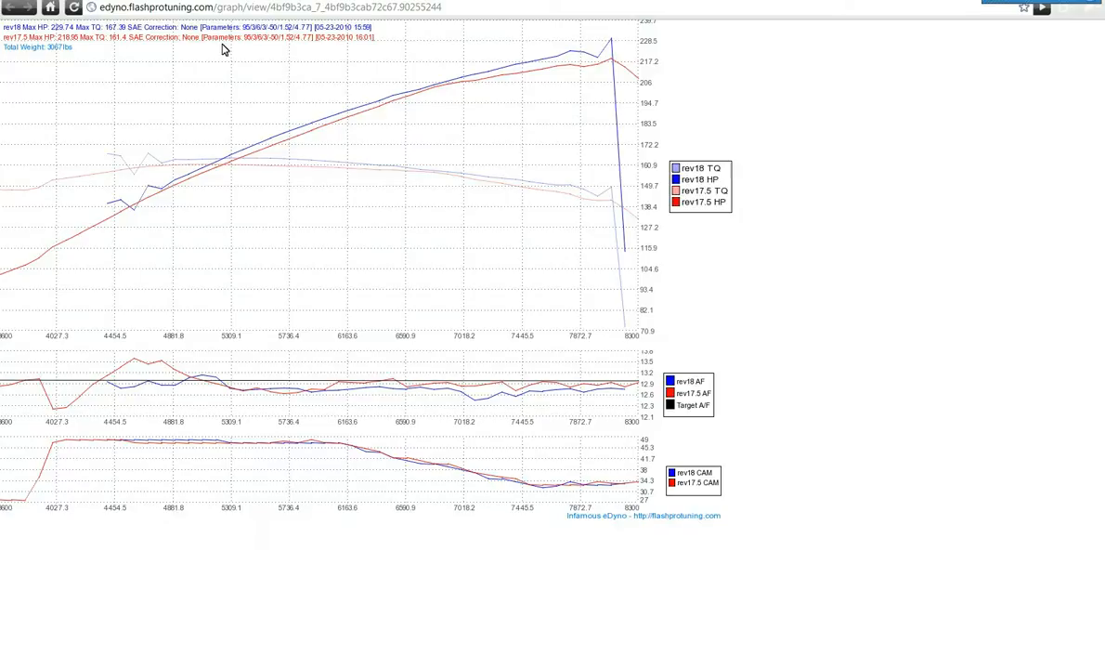
mouse_move(309, 47)
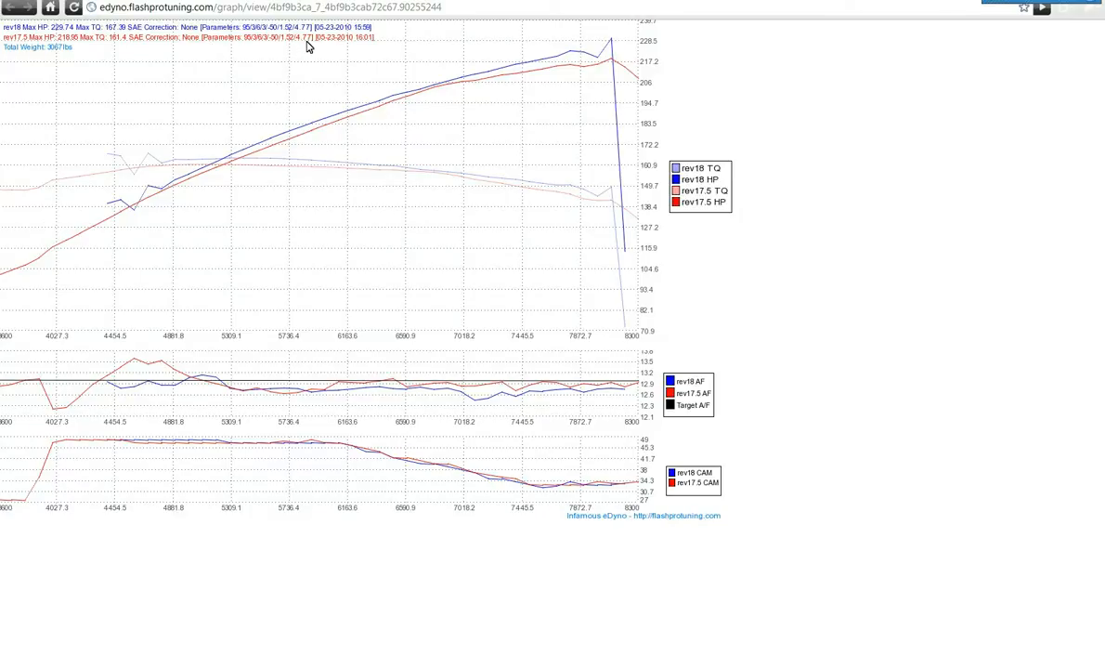
mouse_move(404, 40)
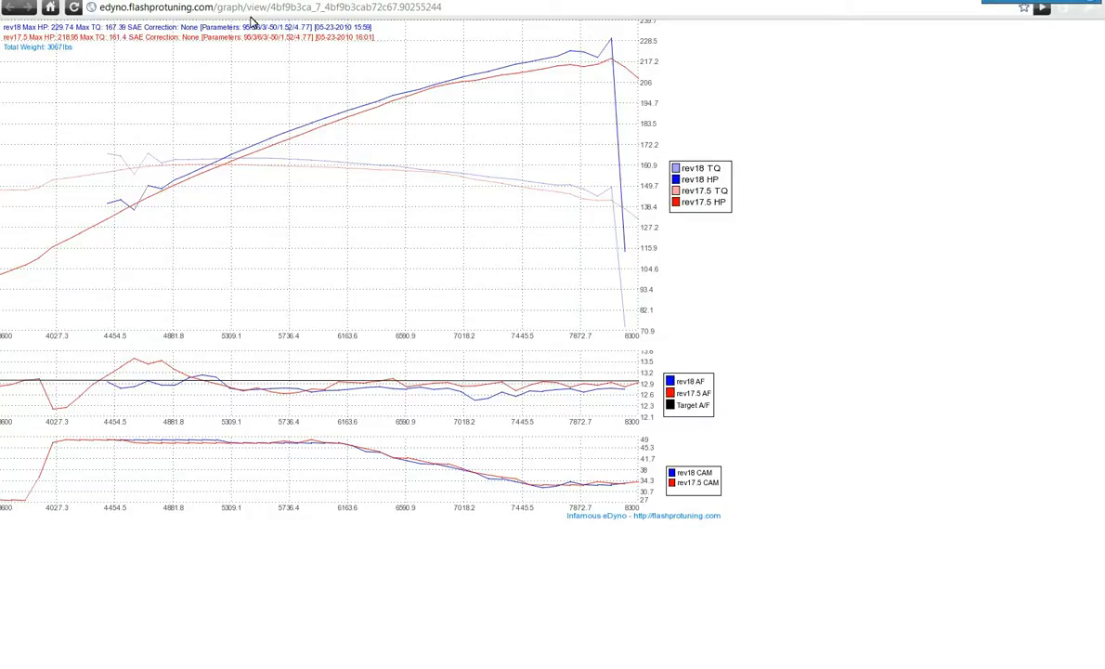
mouse_move(195, 70)
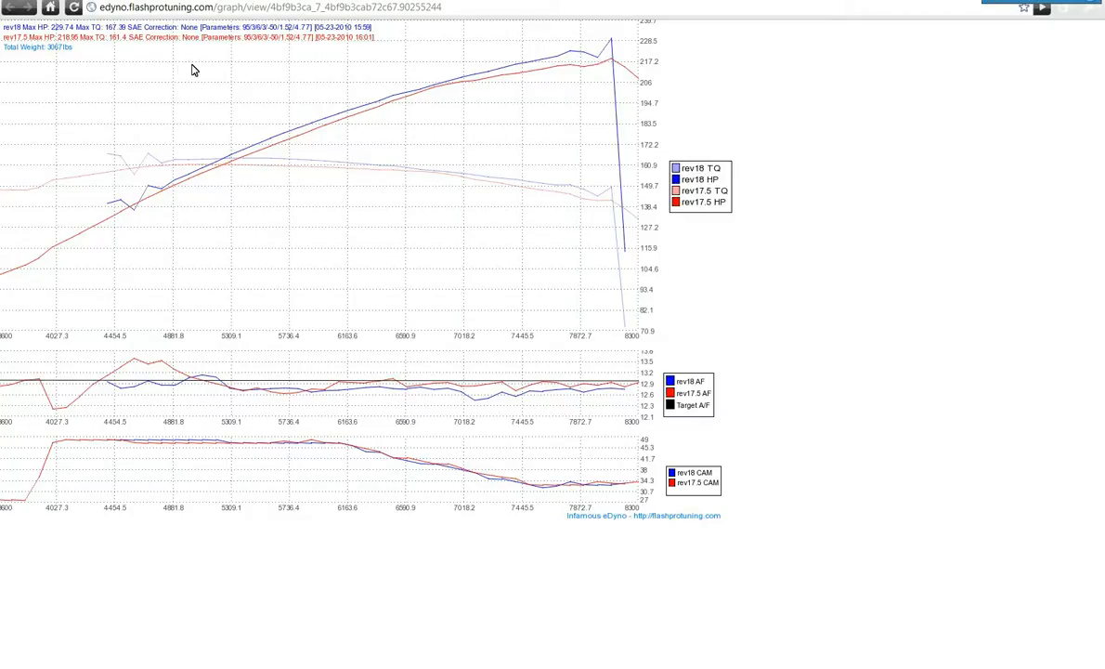
mouse_move(155, 66)
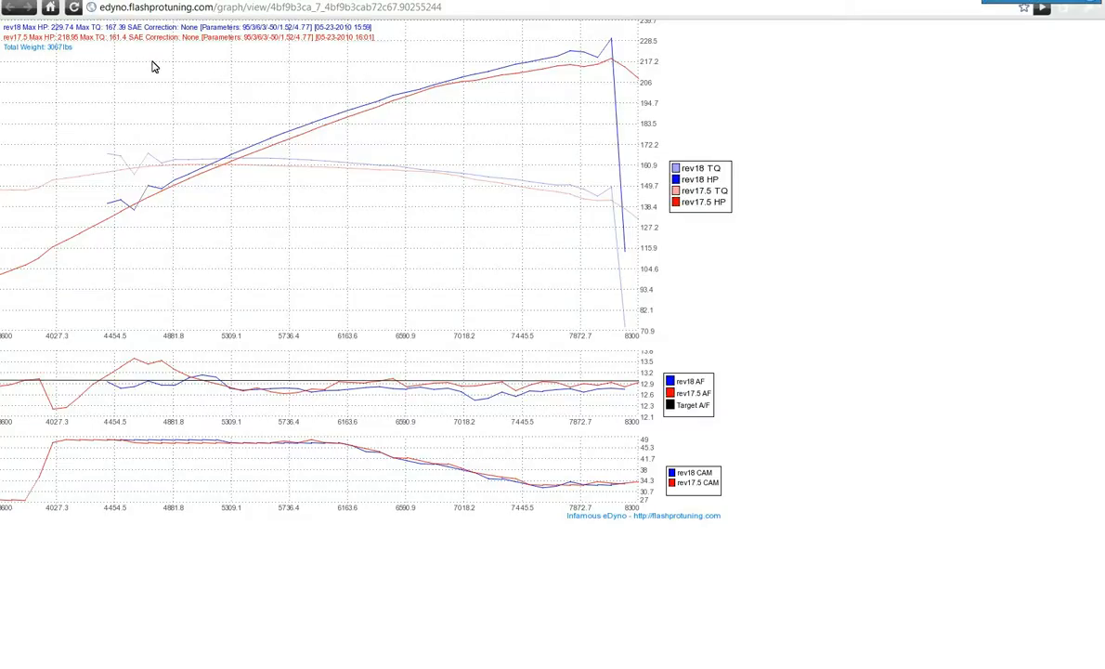
mouse_move(455, 139)
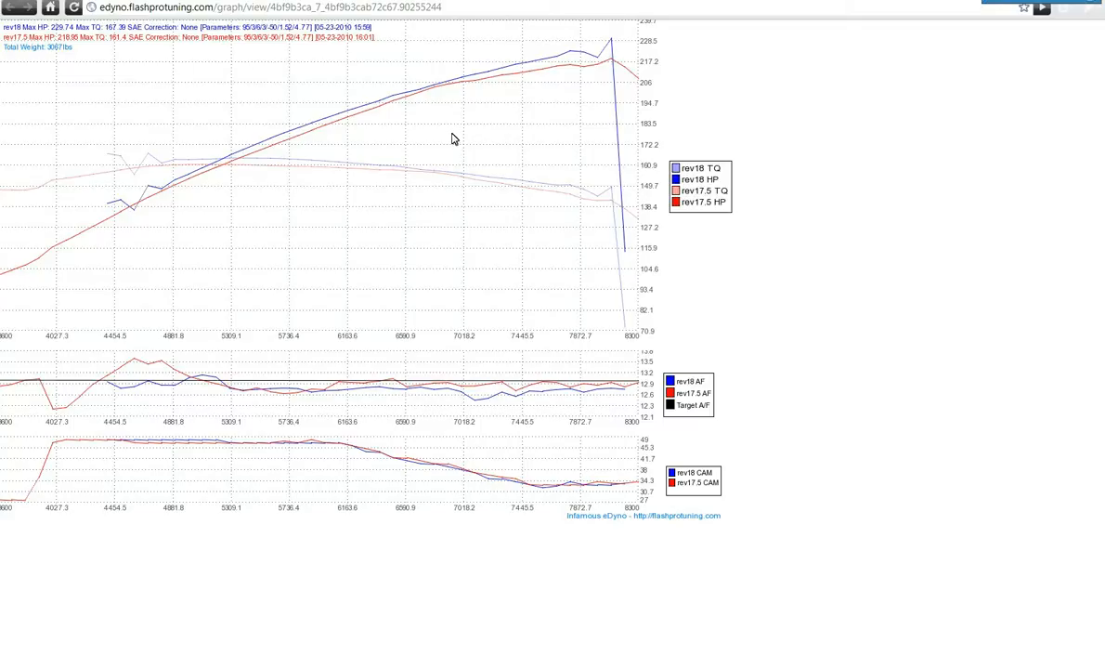
mouse_move(498, 99)
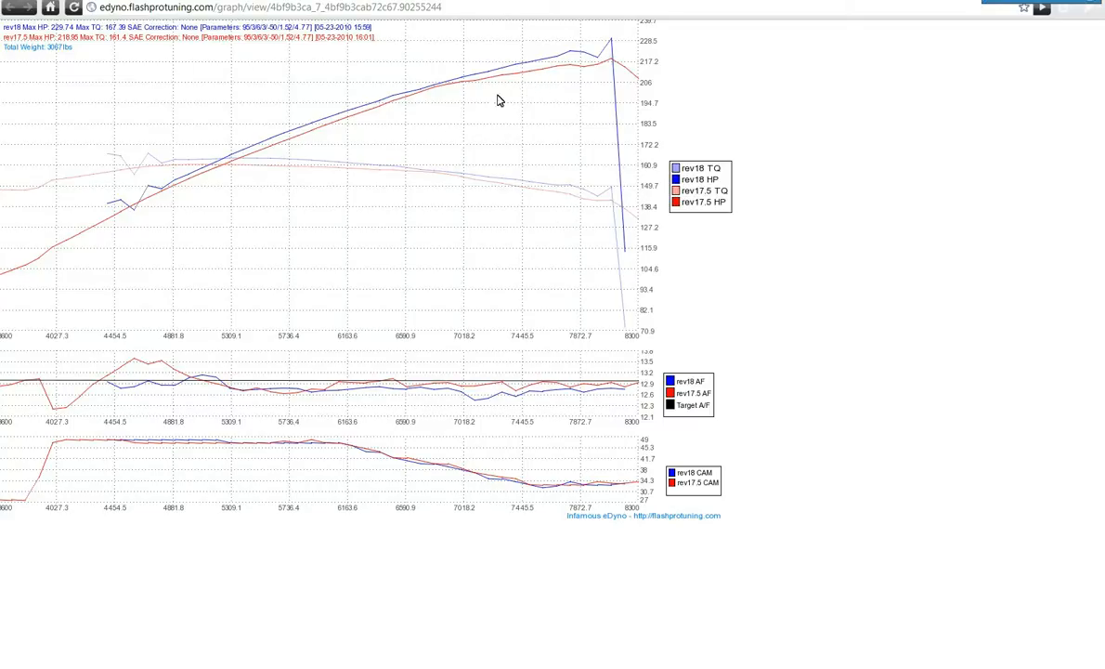
mouse_move(285, 51)
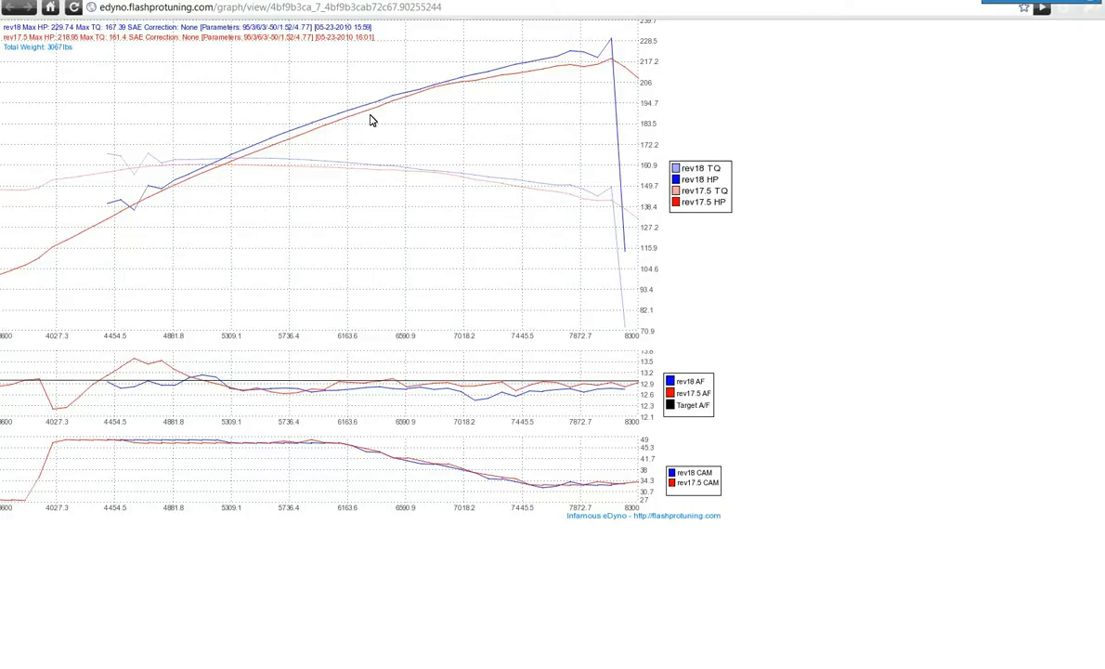
mouse_move(392, 120)
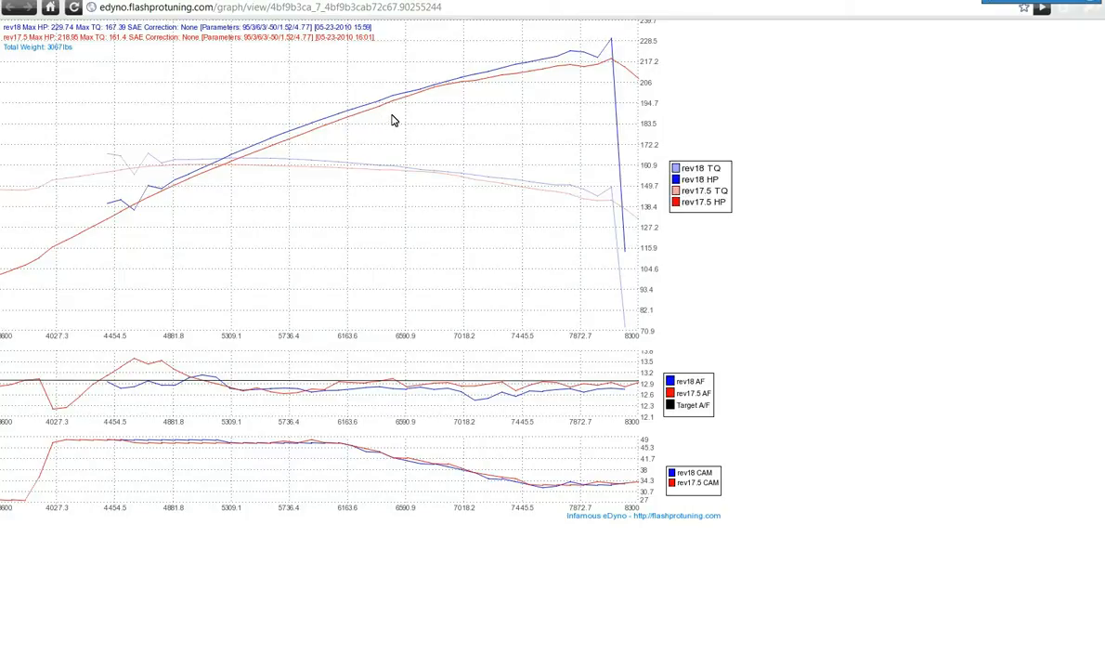
mouse_move(326, 137)
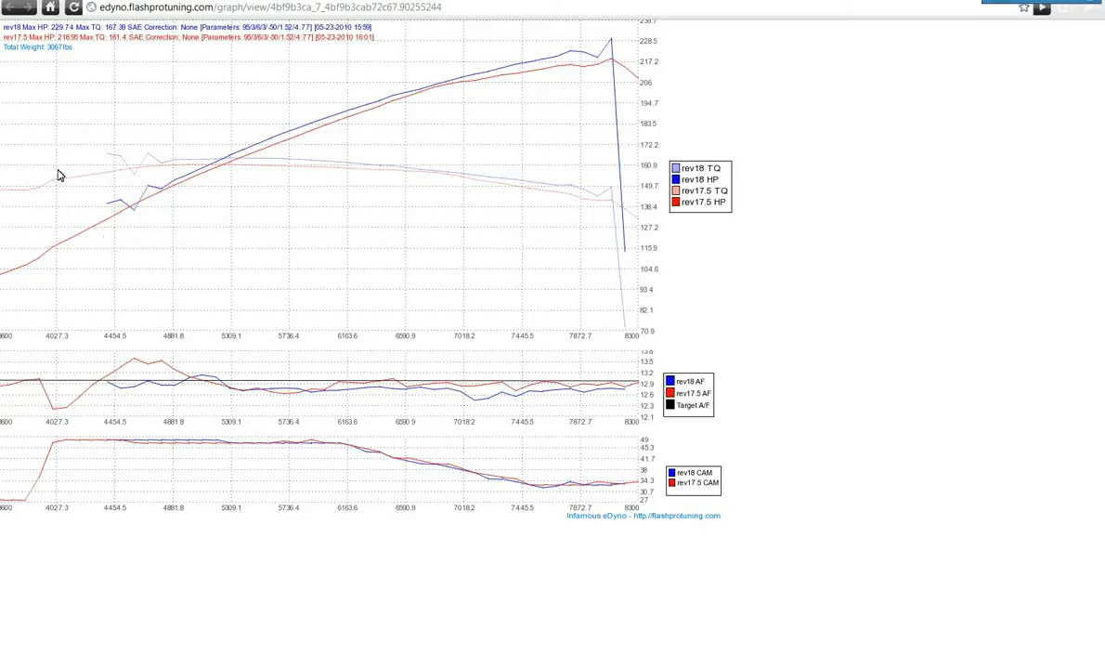
mouse_move(71, 227)
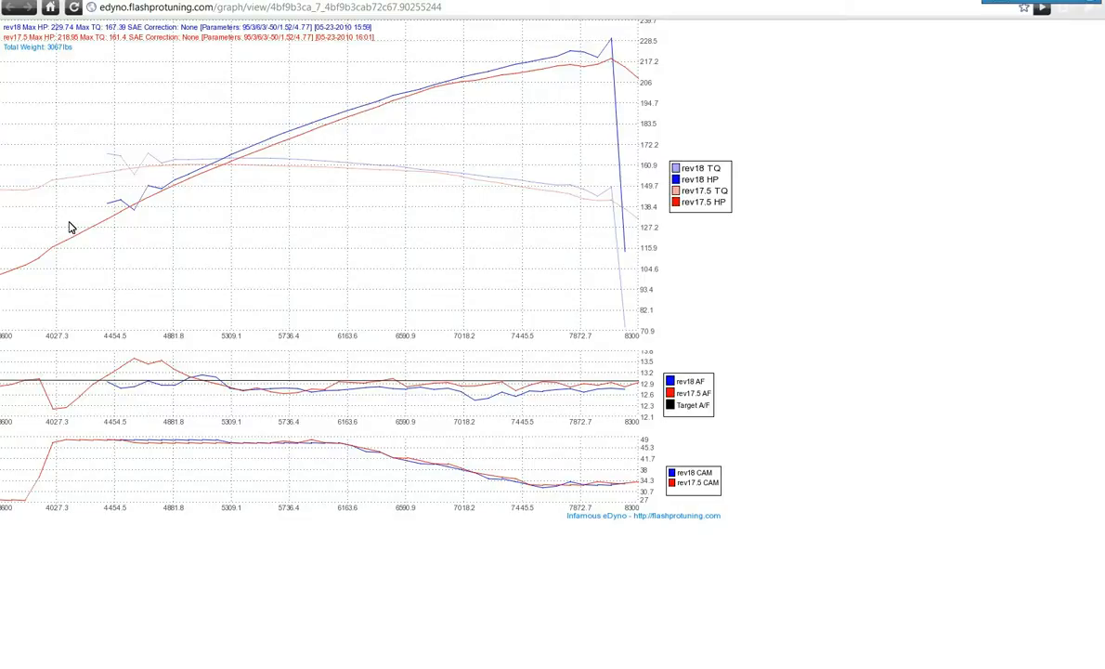
mouse_move(363, 163)
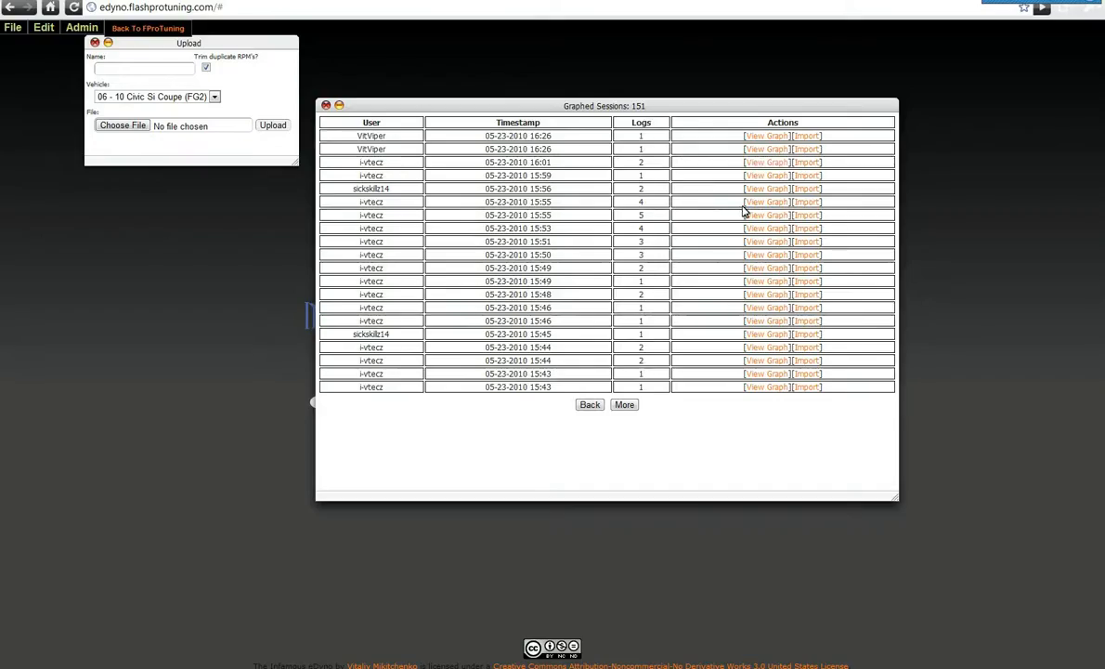
left_click(765, 202)
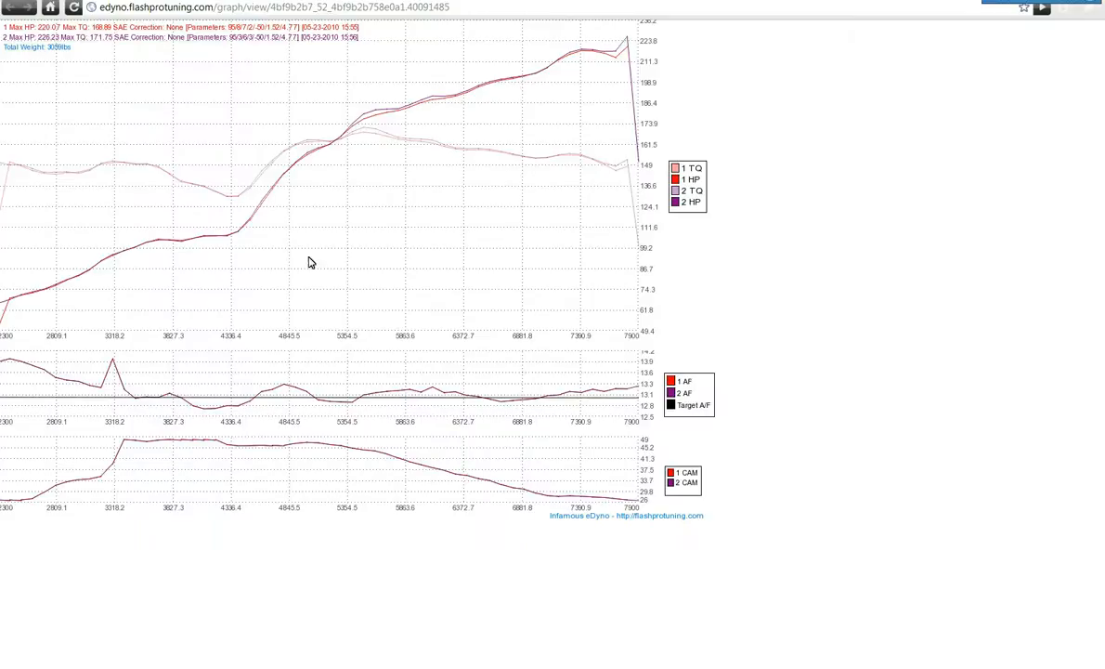
mouse_move(102, 153)
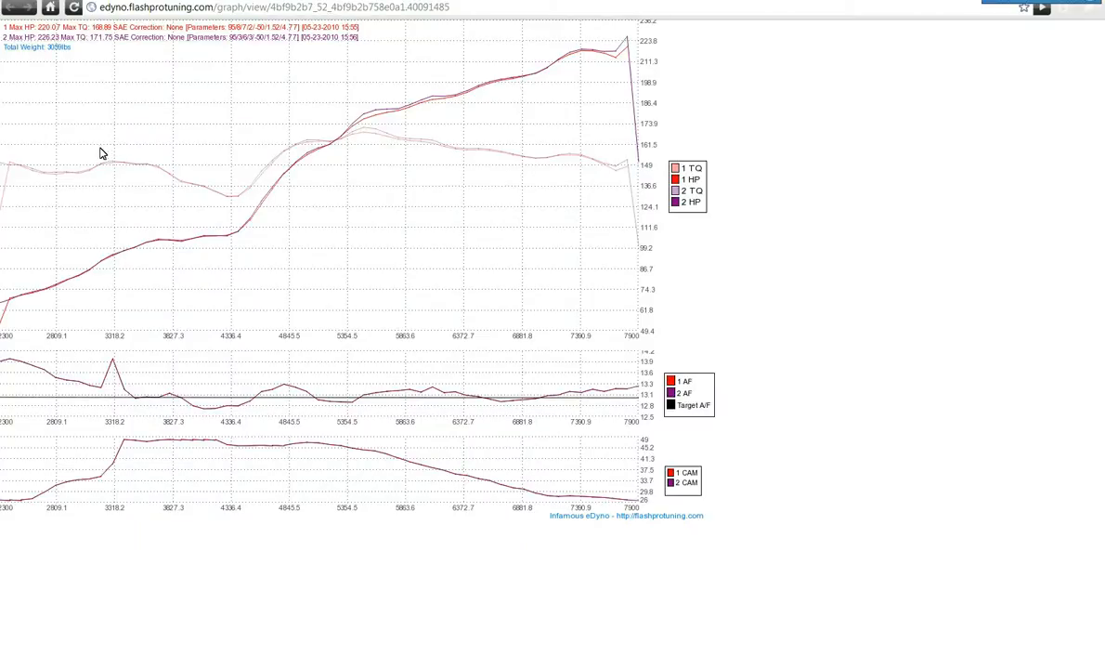
mouse_move(249, 200)
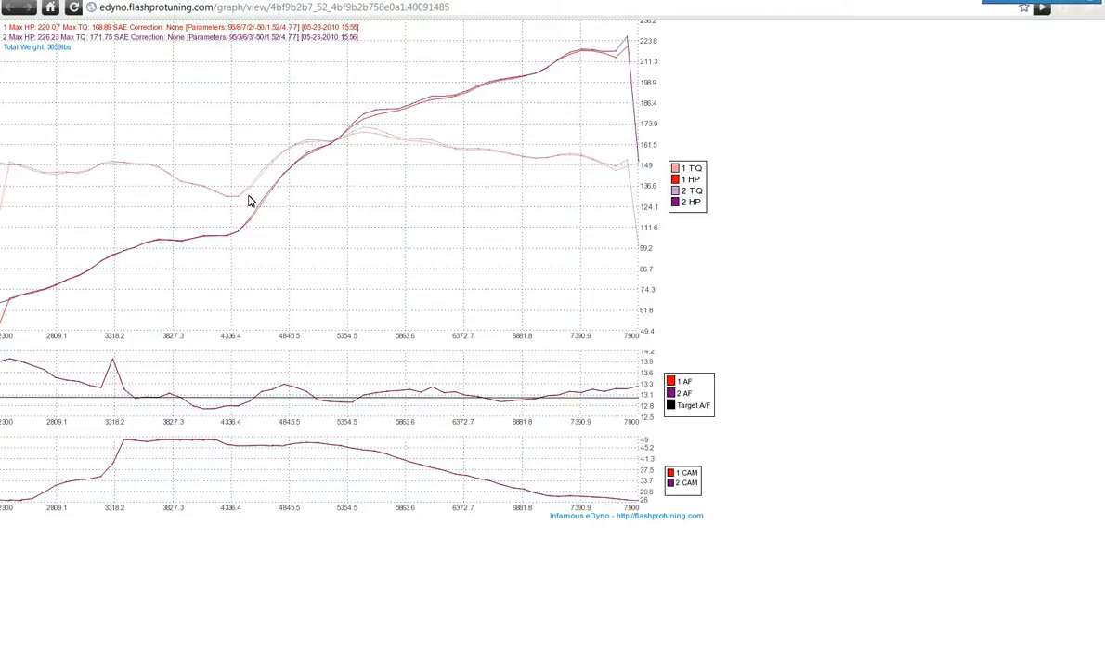
mouse_move(279, 195)
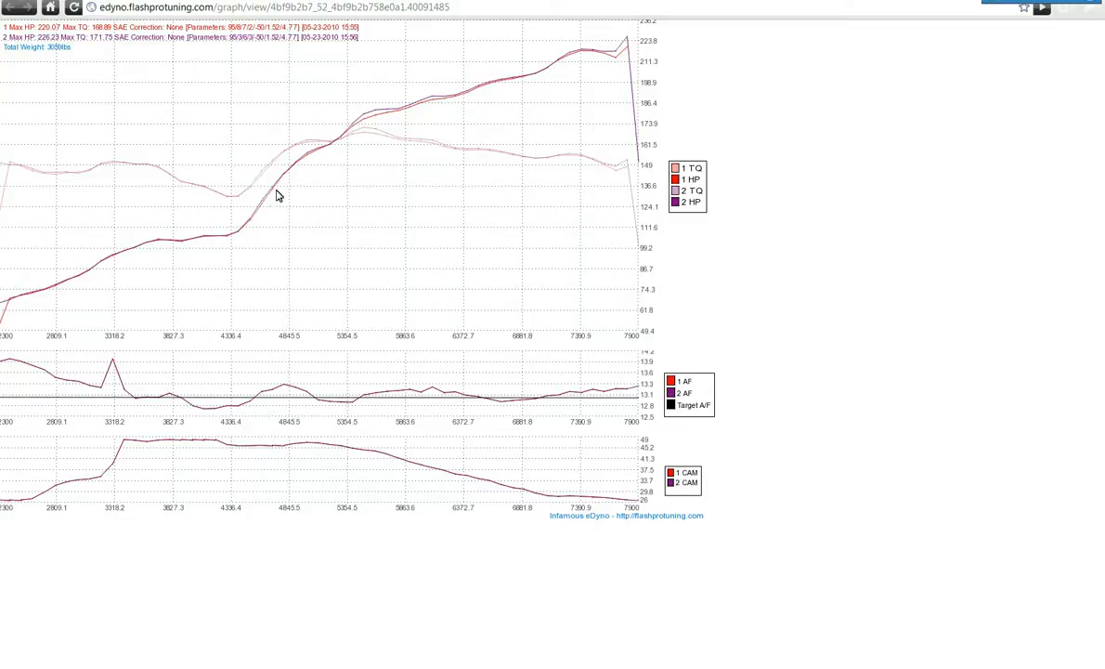
mouse_move(251, 232)
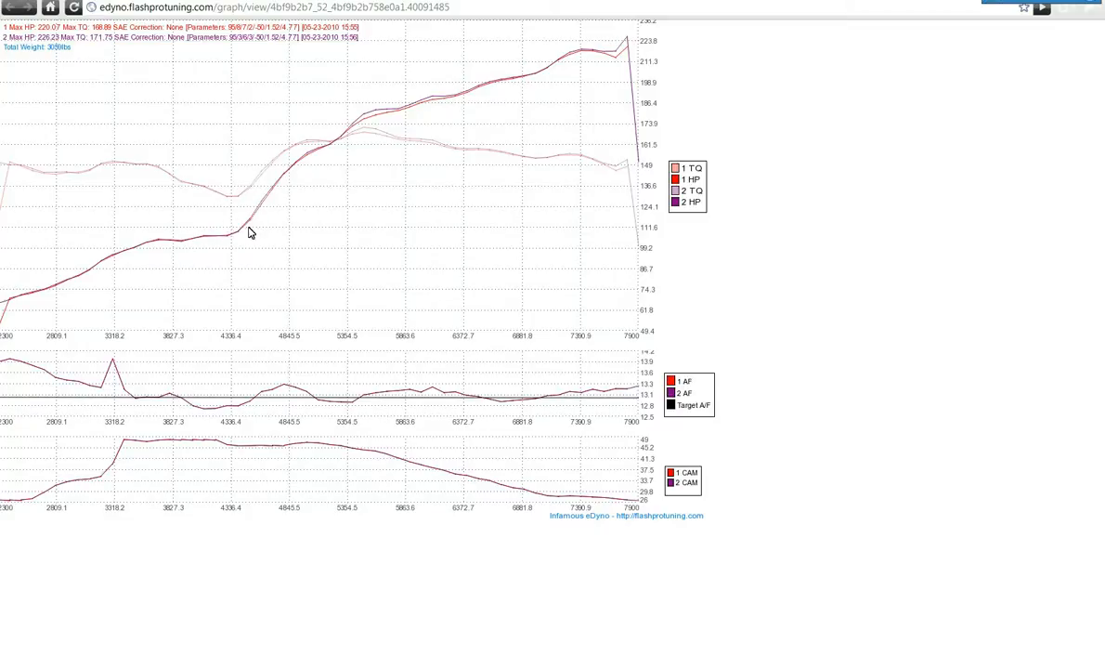
mouse_move(358, 179)
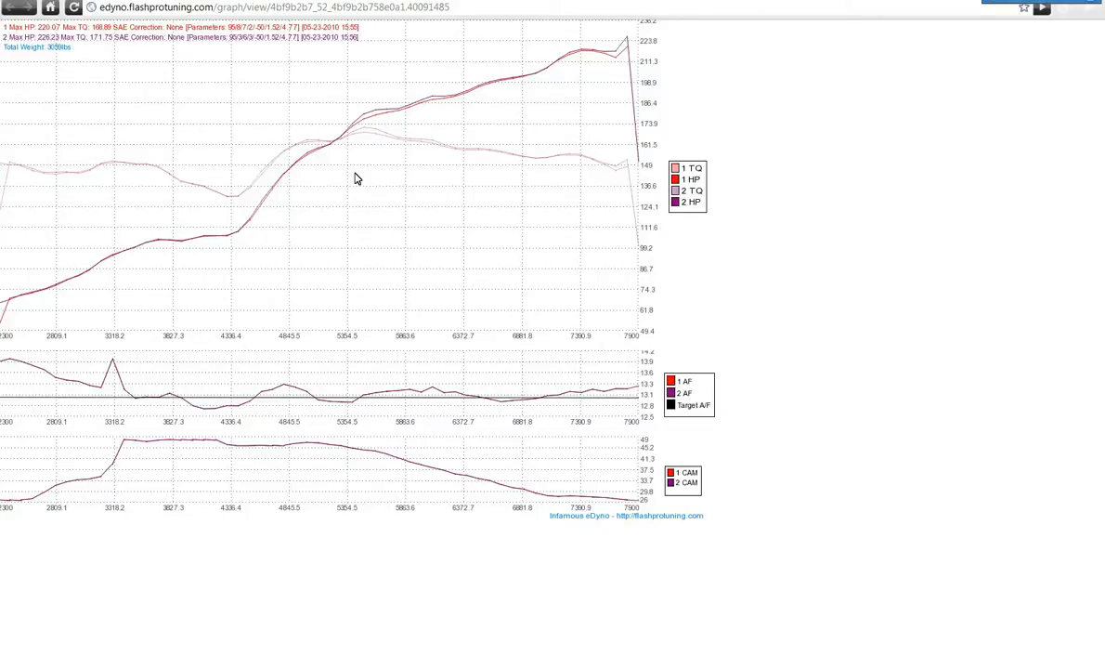
mouse_move(308, 167)
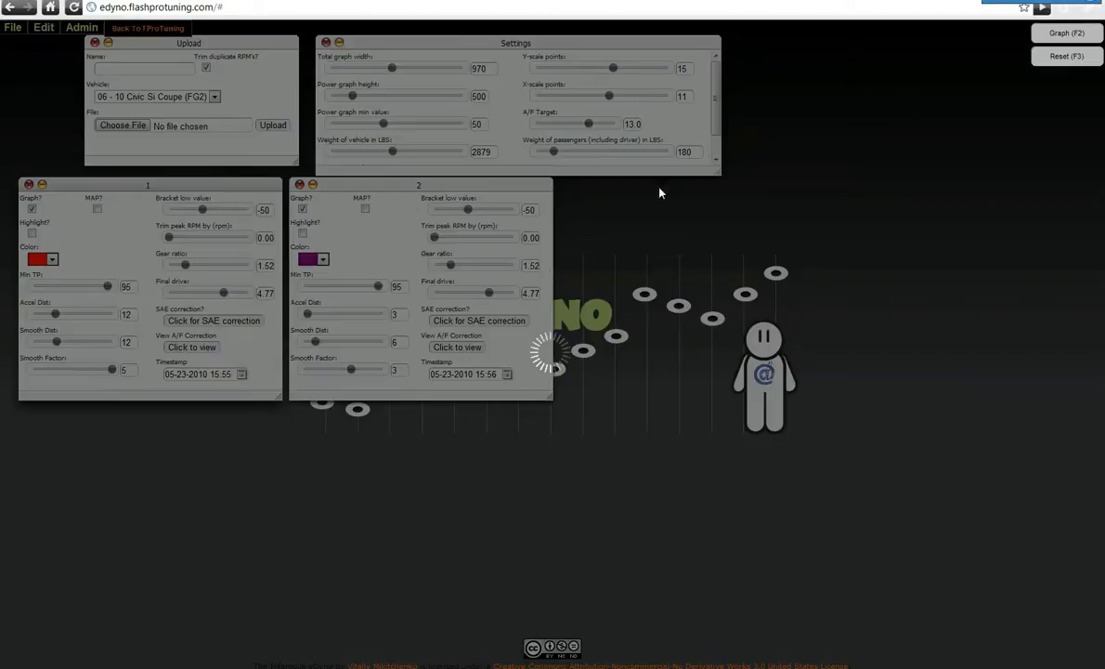
Step: Regraph the comparison so log 1's 12/12/5 smoothing applies, giving 221.9 max HP
left_click(1066, 33)
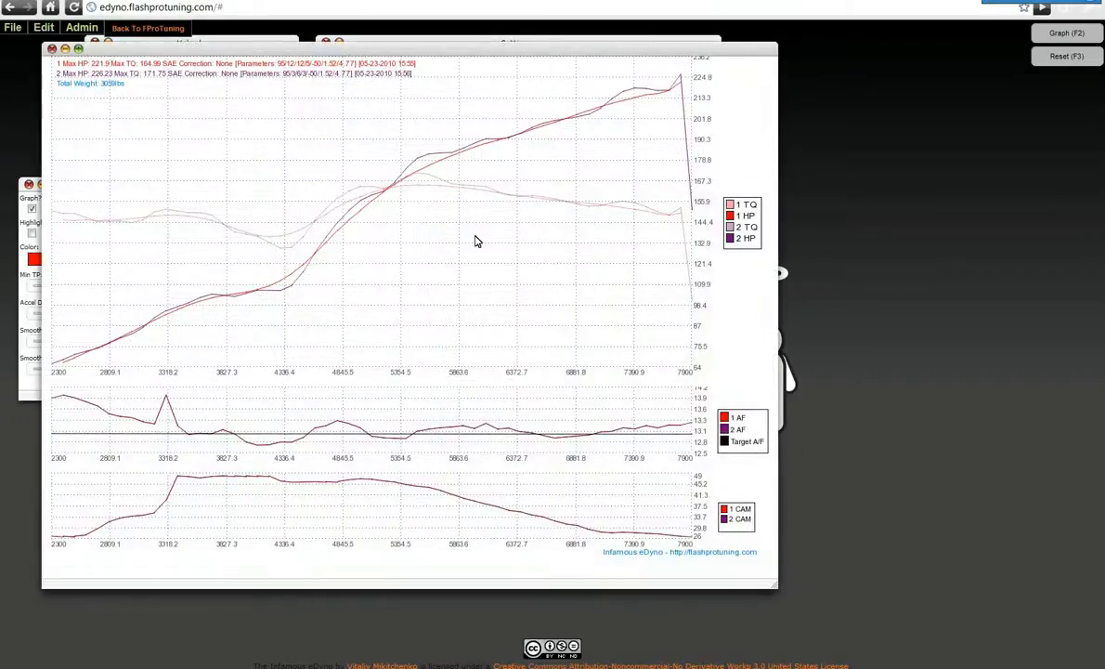
mouse_move(613, 132)
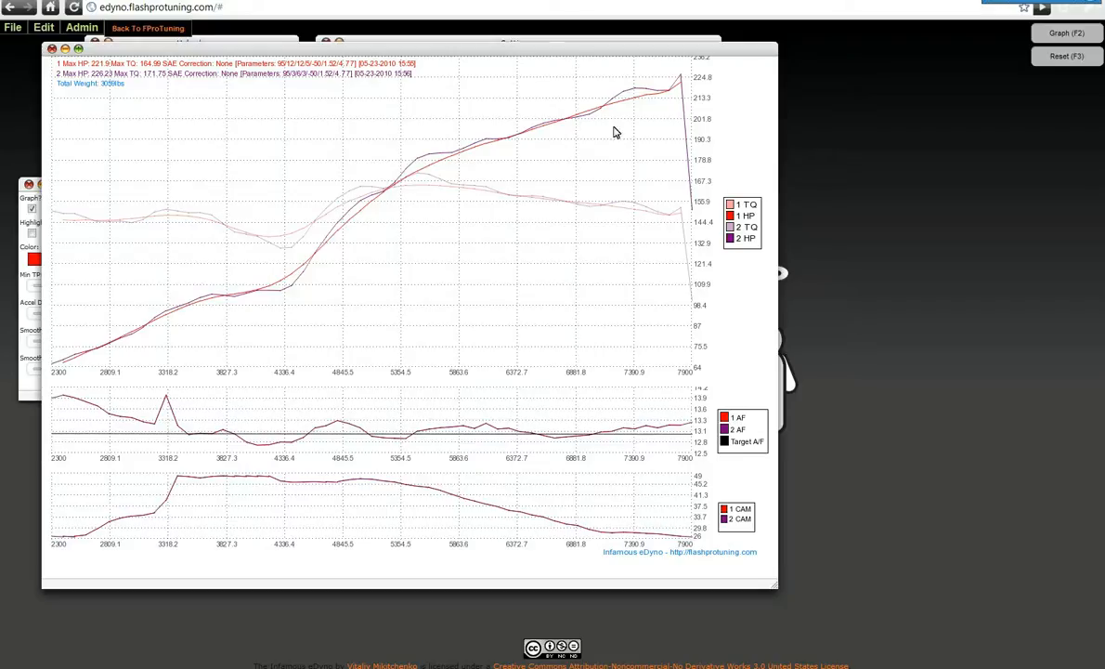
mouse_move(284, 281)
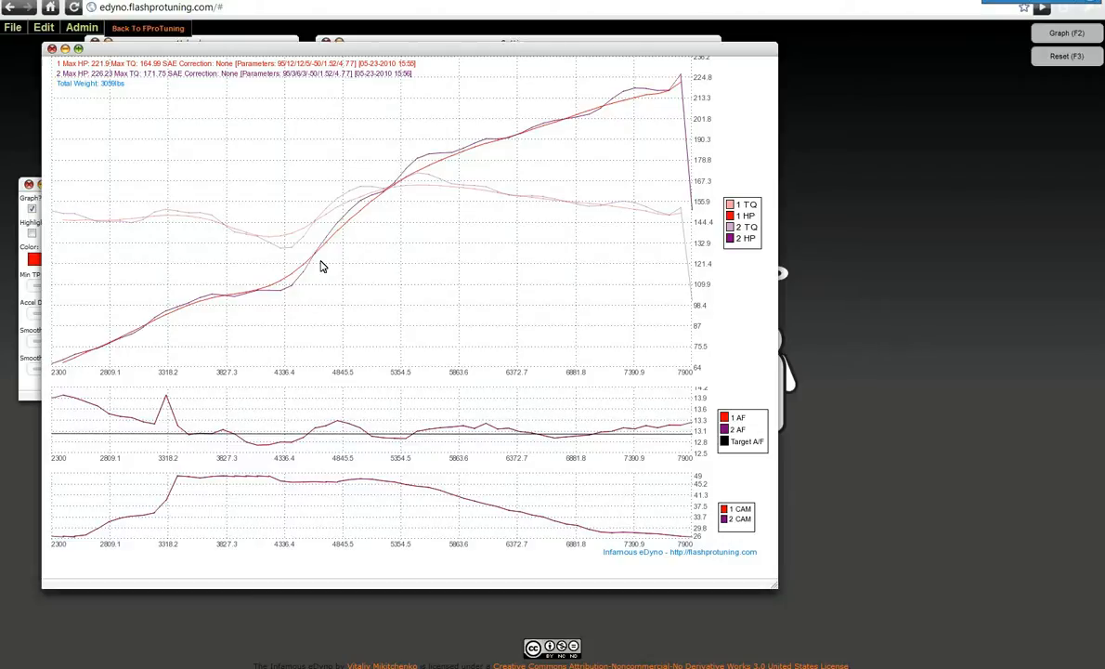
mouse_move(364, 218)
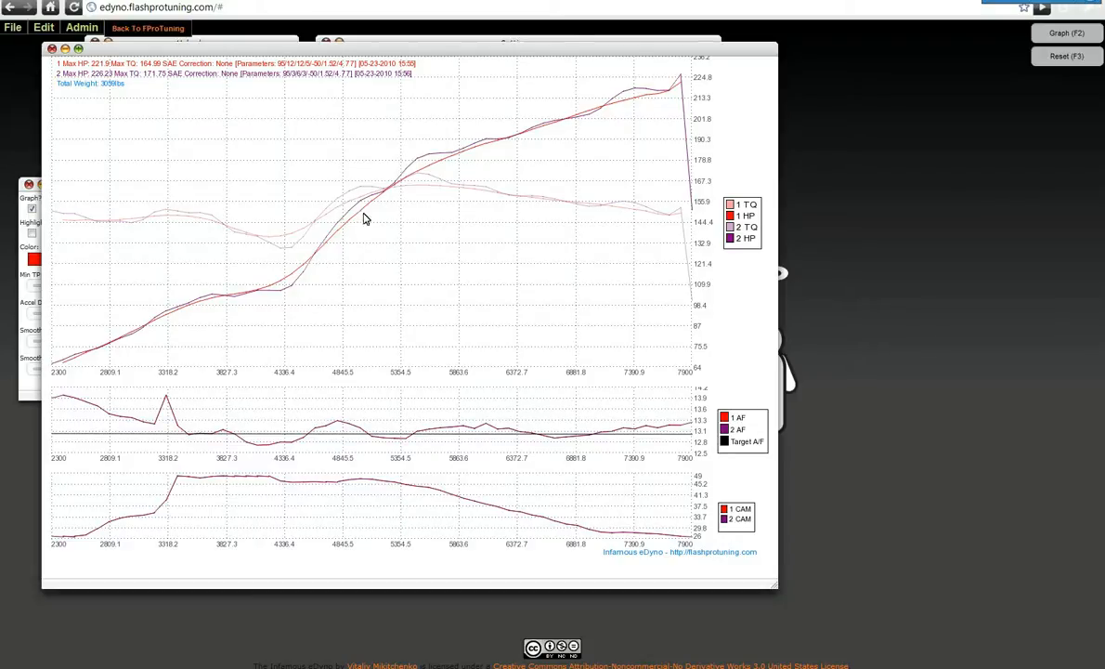
mouse_move(404, 178)
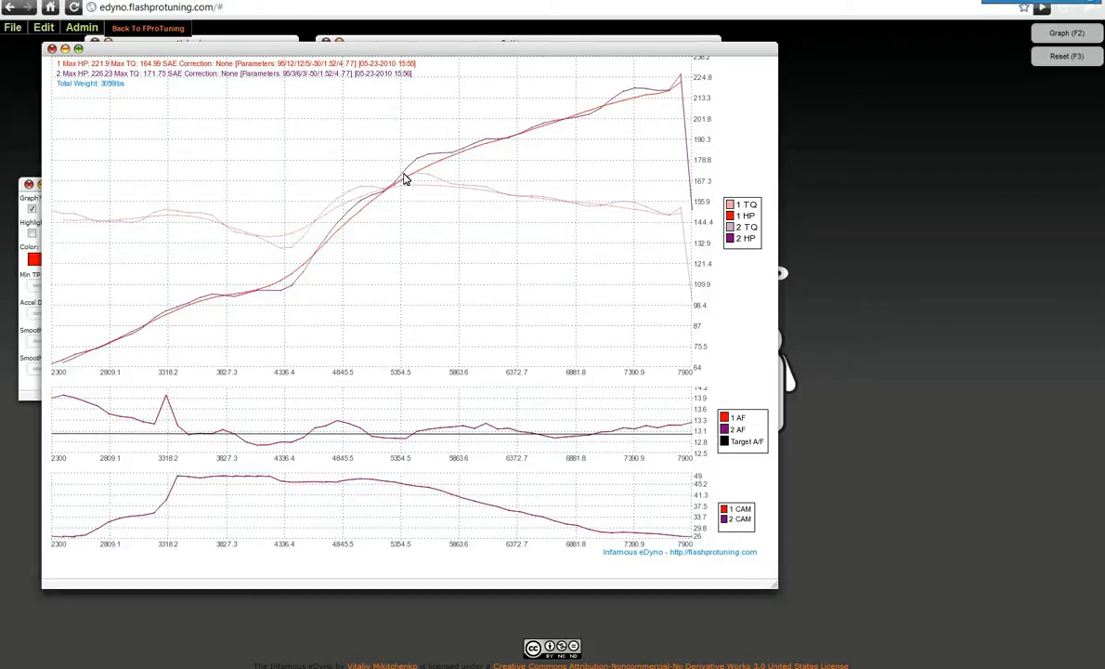
mouse_move(658, 91)
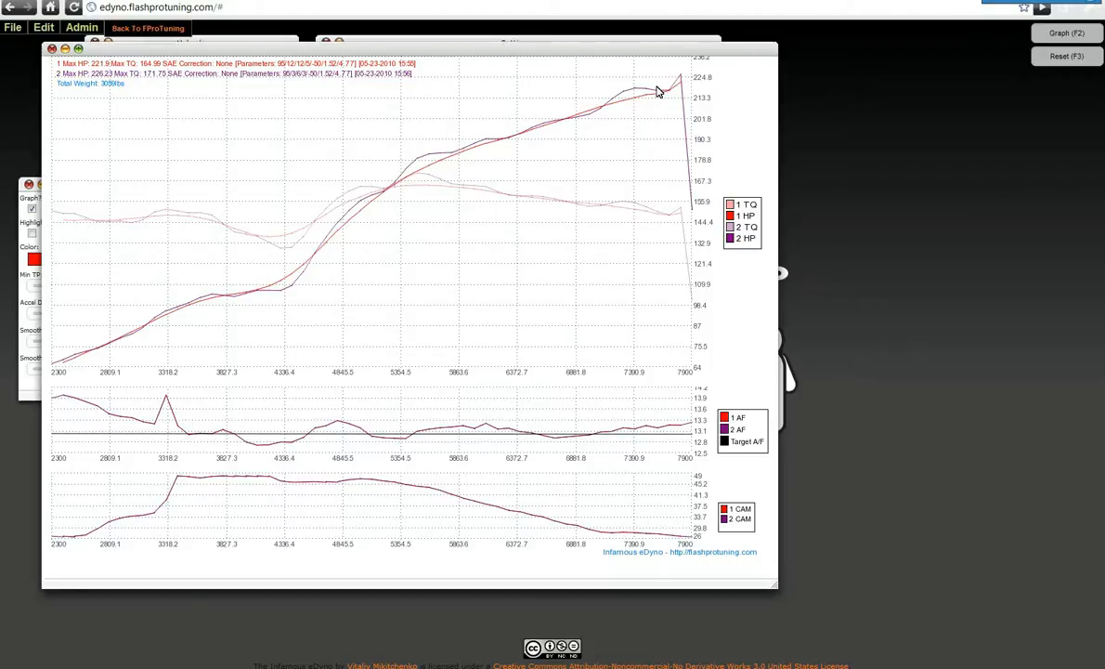
mouse_move(637, 102)
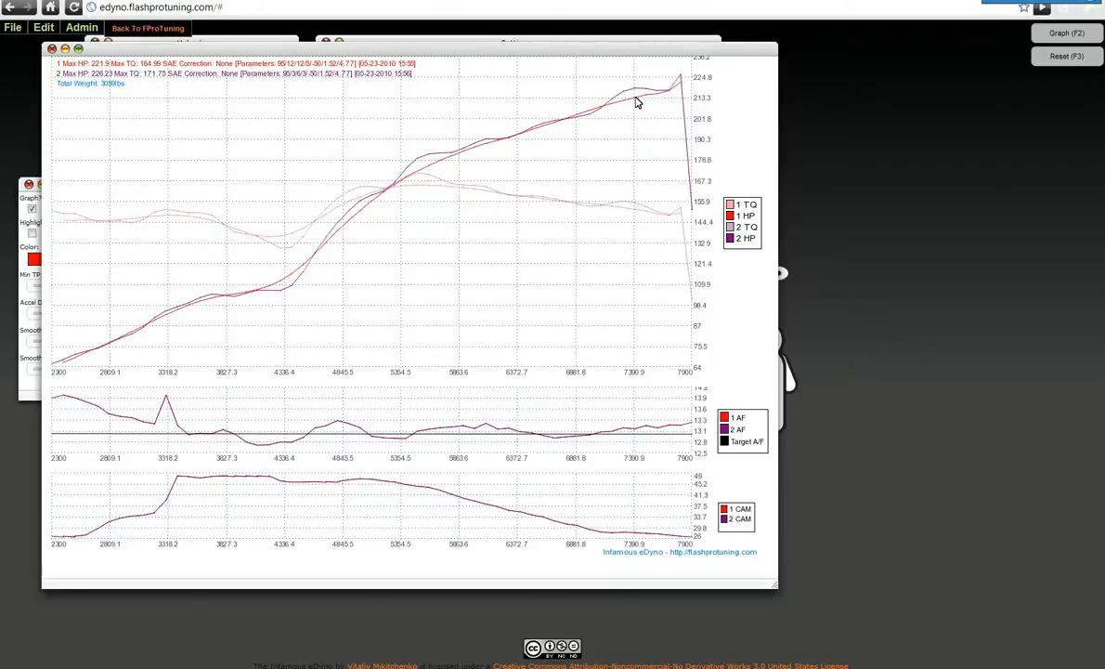
mouse_move(565, 146)
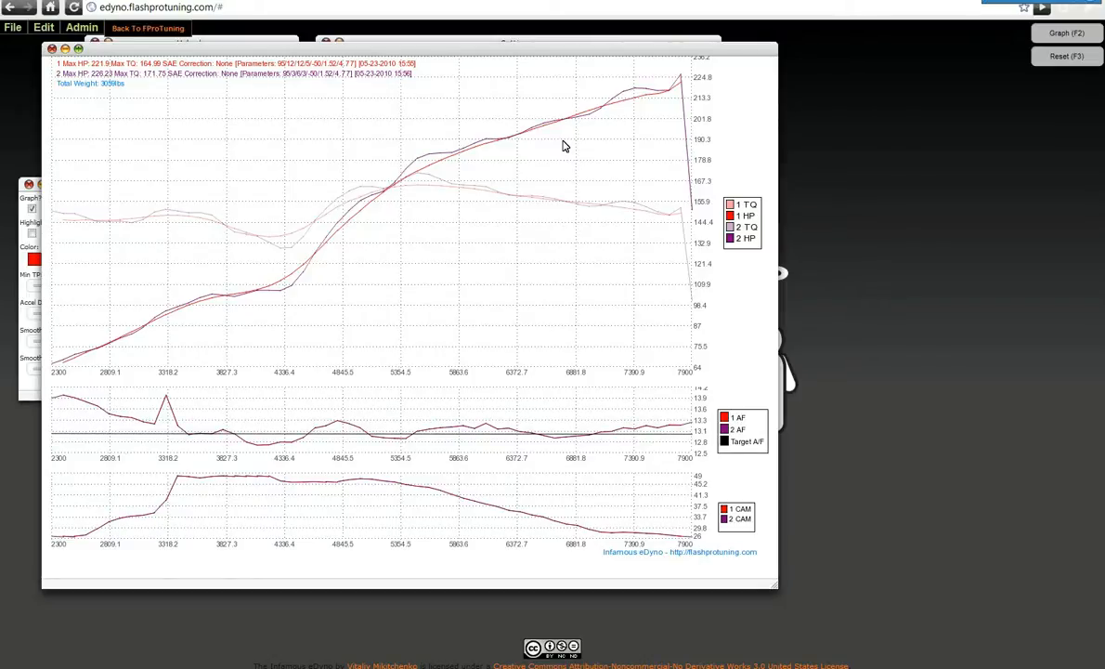
mouse_move(508, 162)
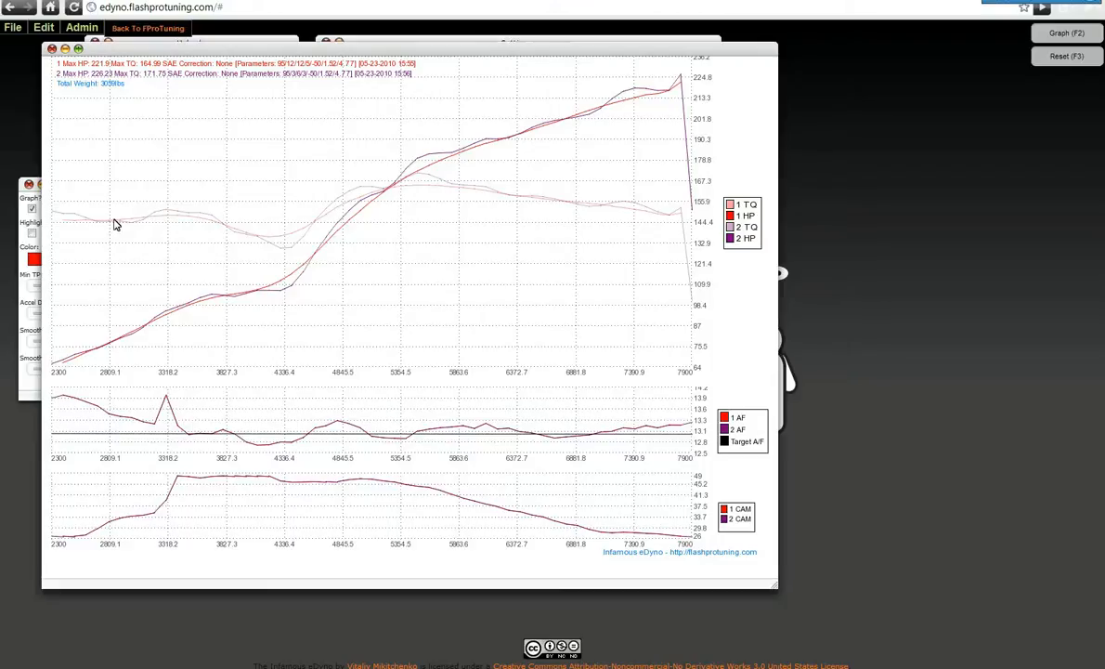
mouse_move(309, 269)
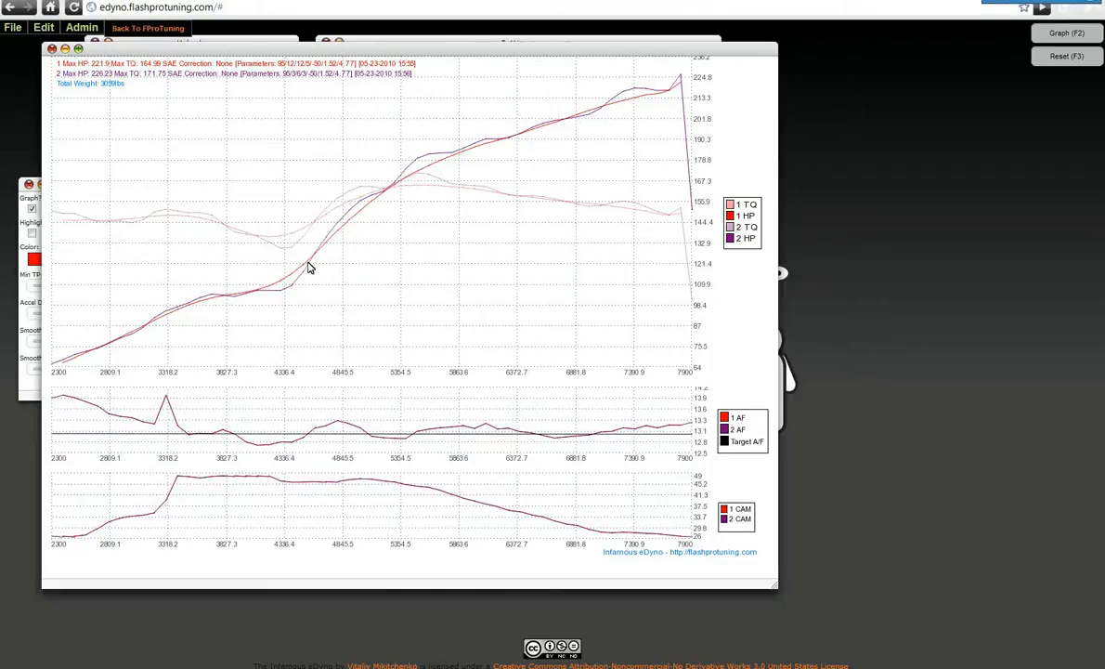
mouse_move(164, 217)
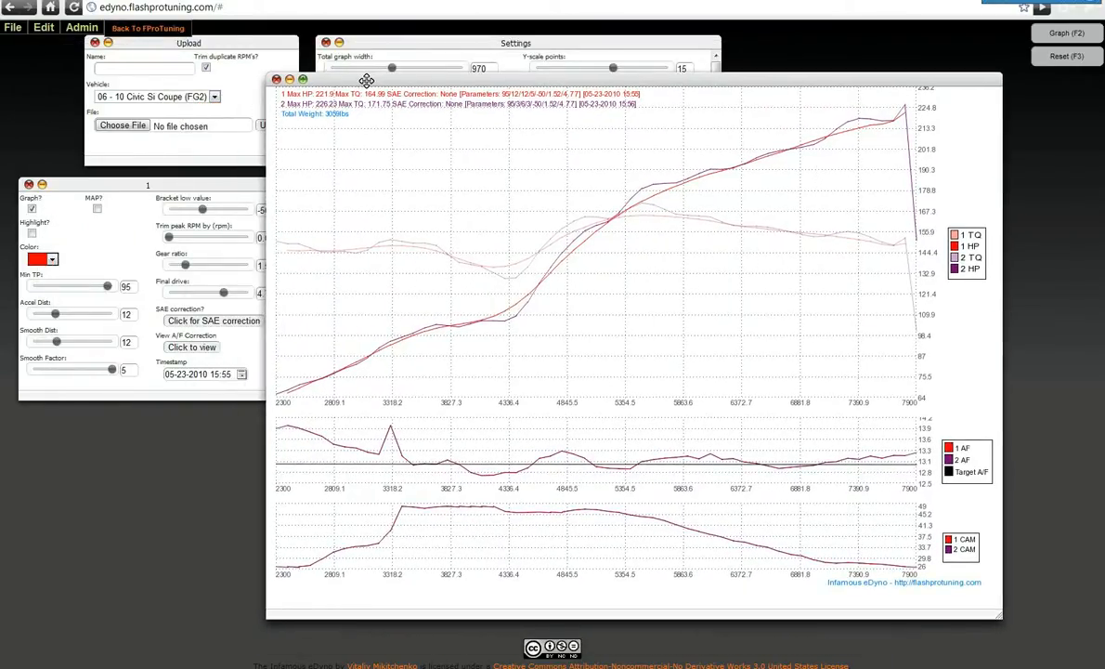
Step: Shift the graph aside, then hide it to show log 1 (12/12/5) and log 2 (3/6/3) panels
left_click_drag(366, 79, 376, 85)
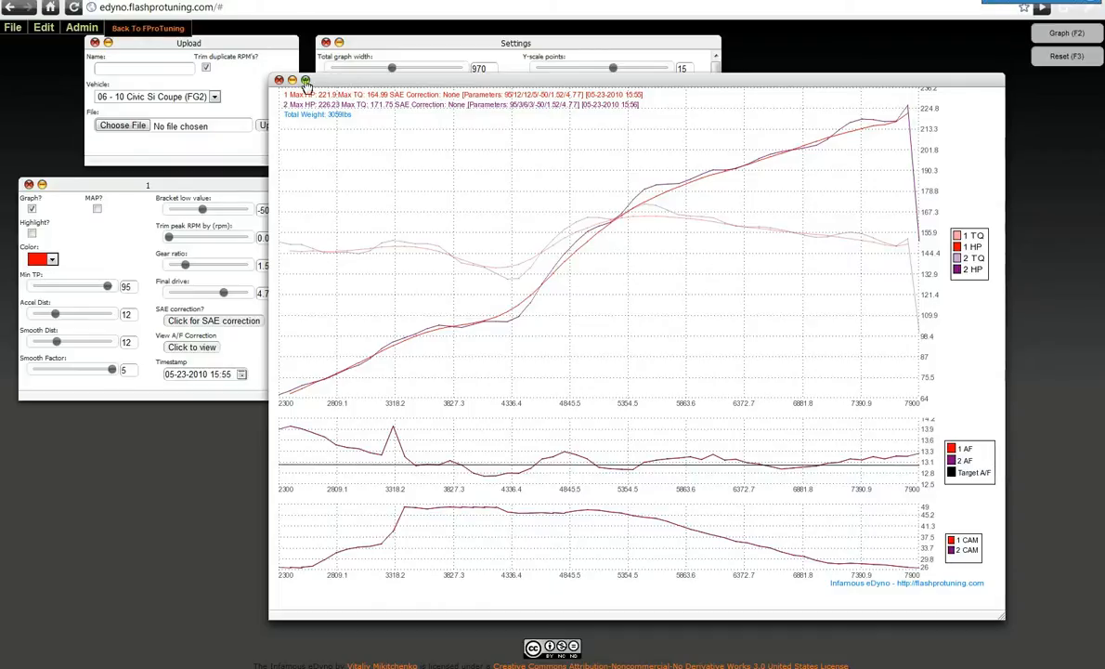
left_click(281, 80)
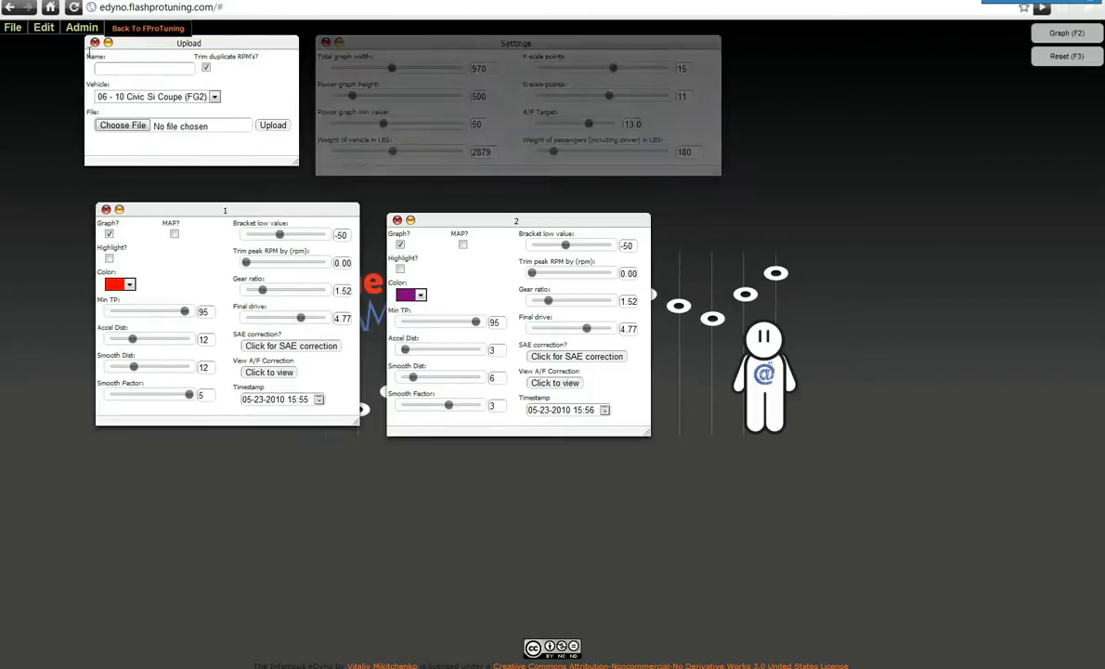
Step: Close the Upload and Settings panels and open Settings from the Edit menu
left_click(326, 42)
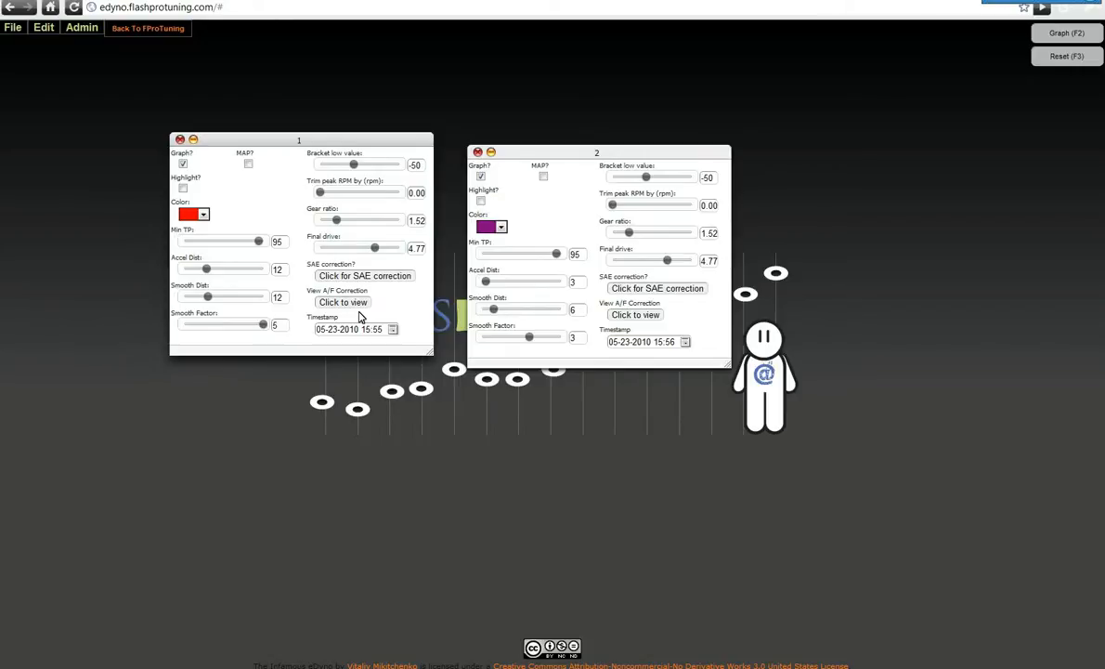
mouse_move(144, 99)
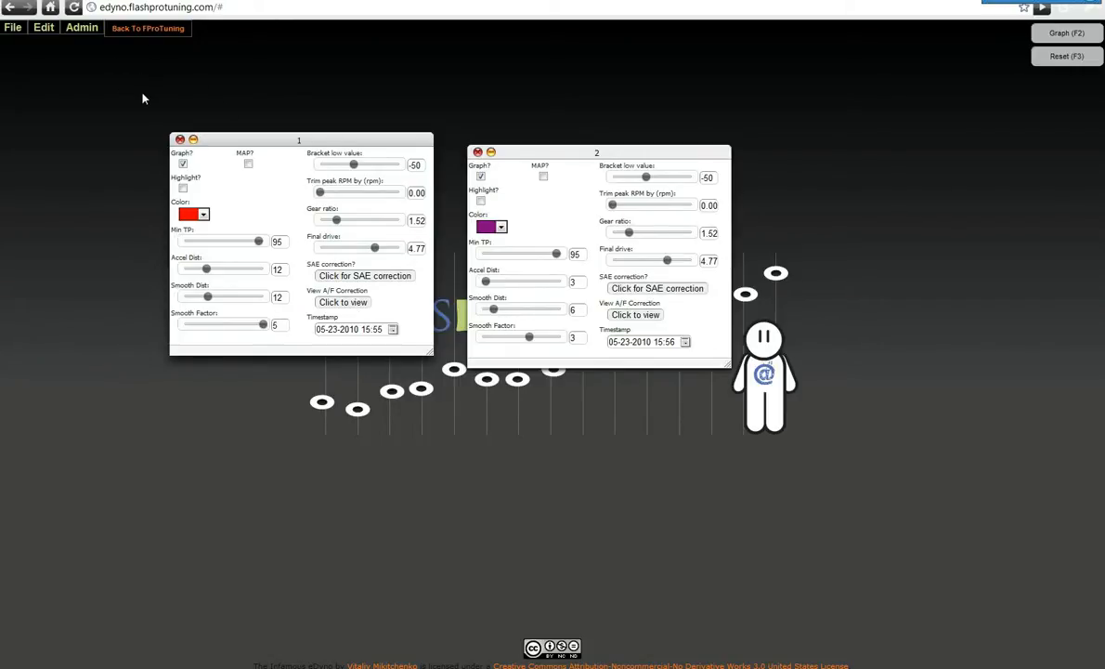
left_click(44, 27)
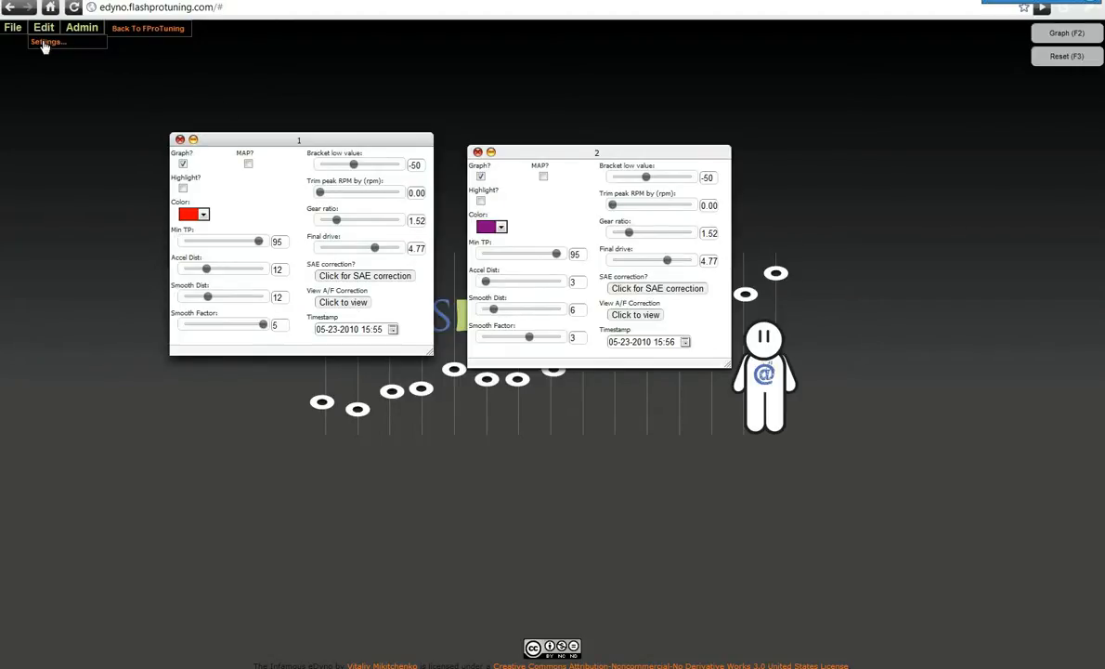
left_click(47, 42)
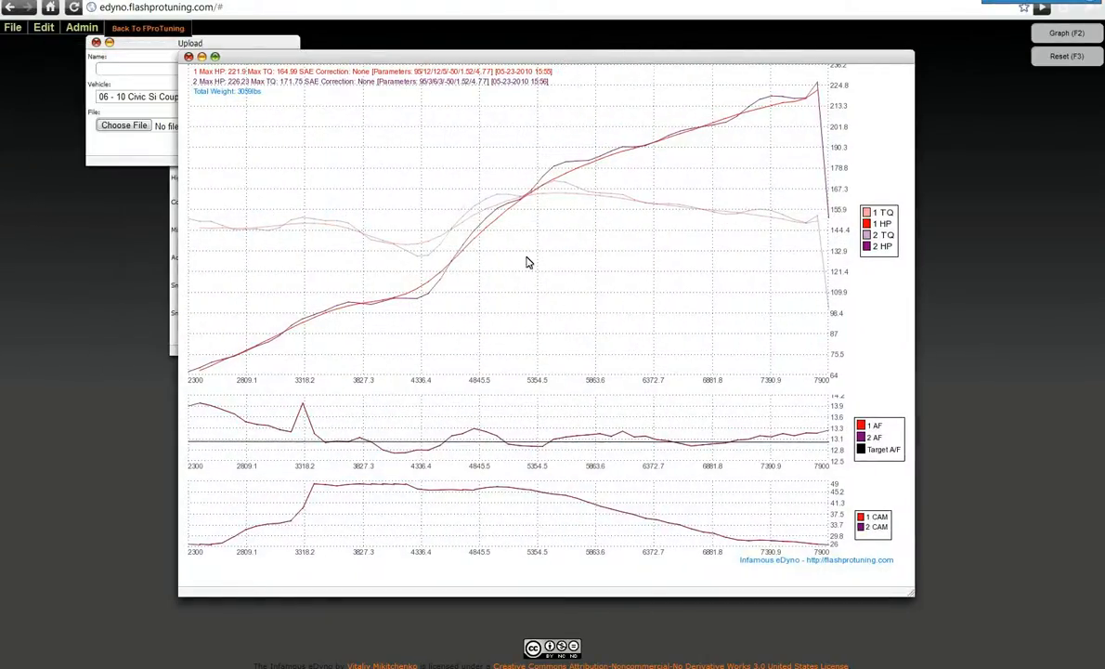
right_click(526, 263)
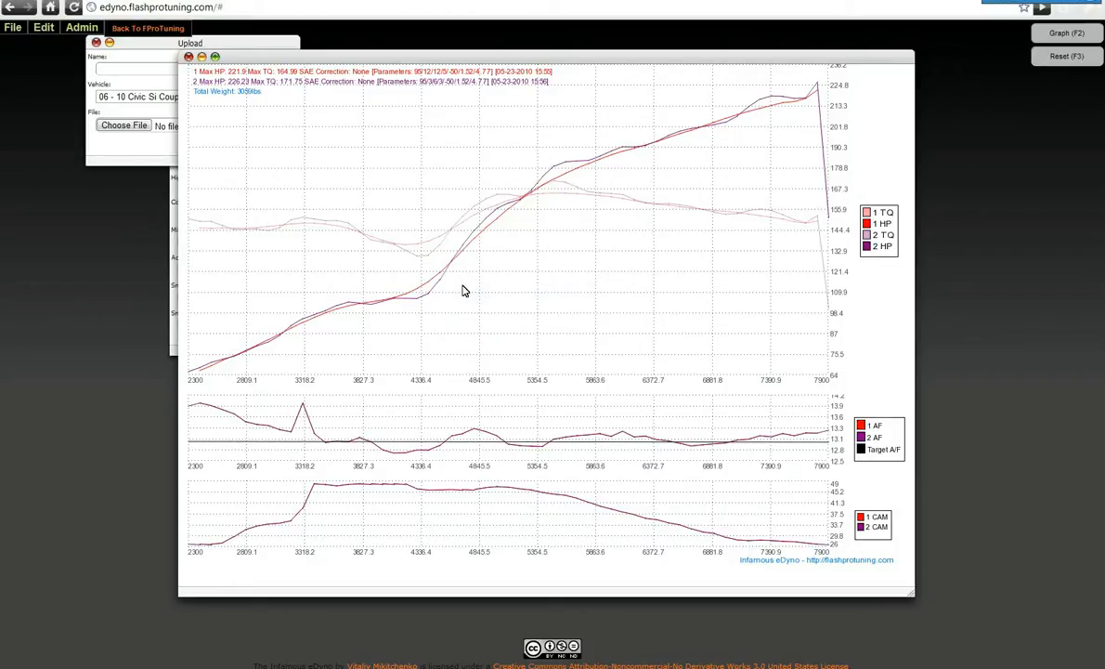
mouse_move(622, 443)
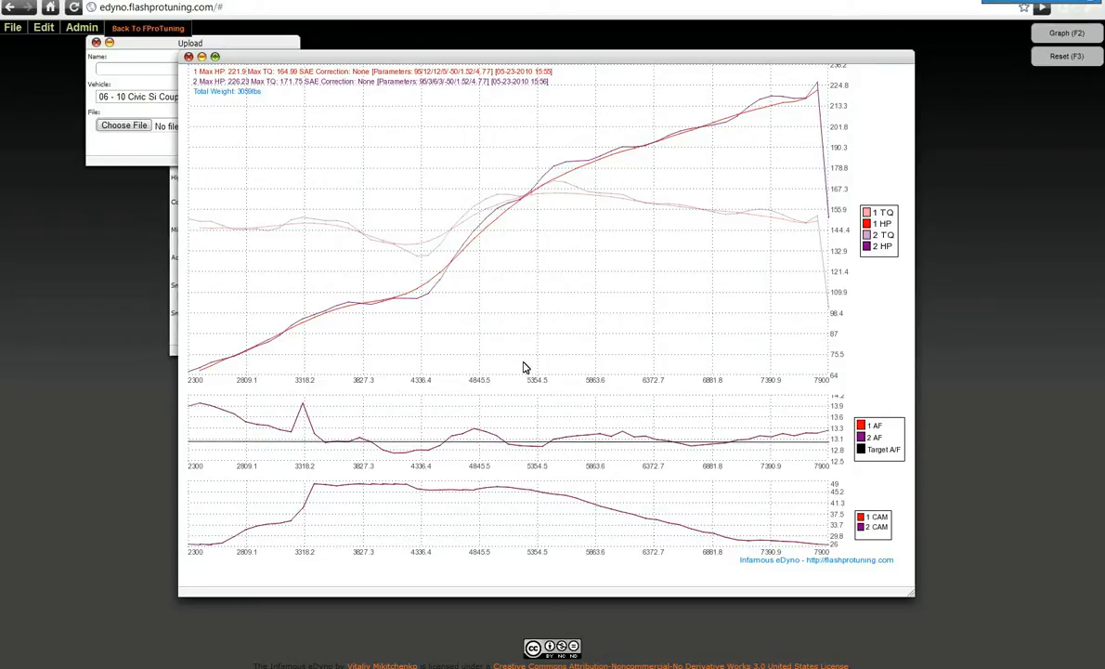
mouse_move(242, 191)
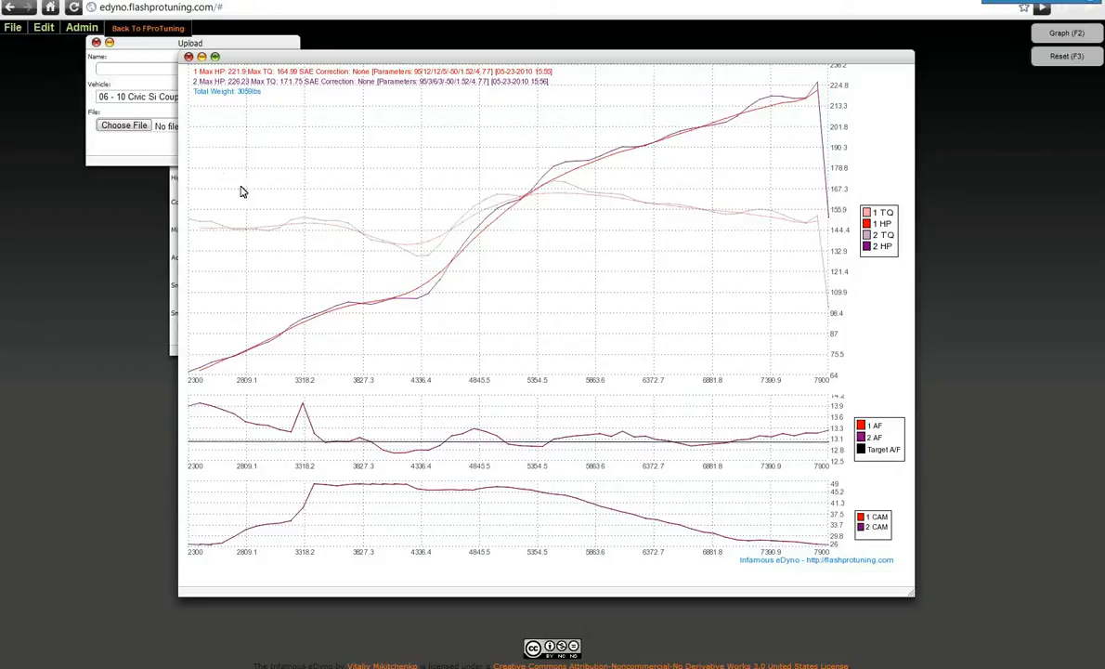
left_click(9, 664)
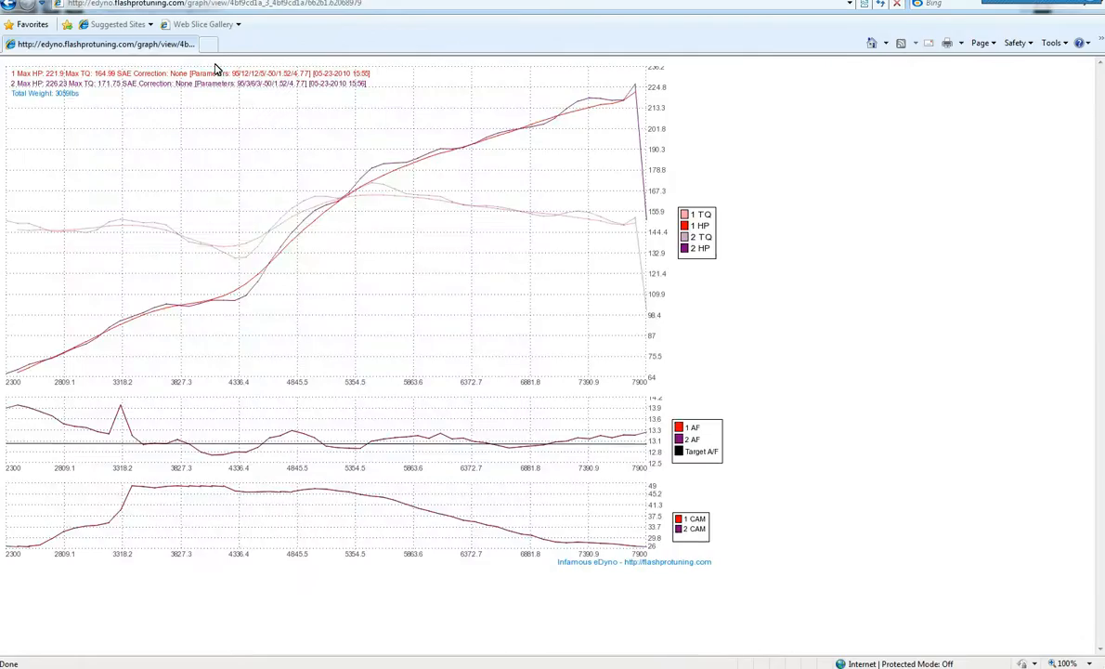
mouse_move(186, 10)
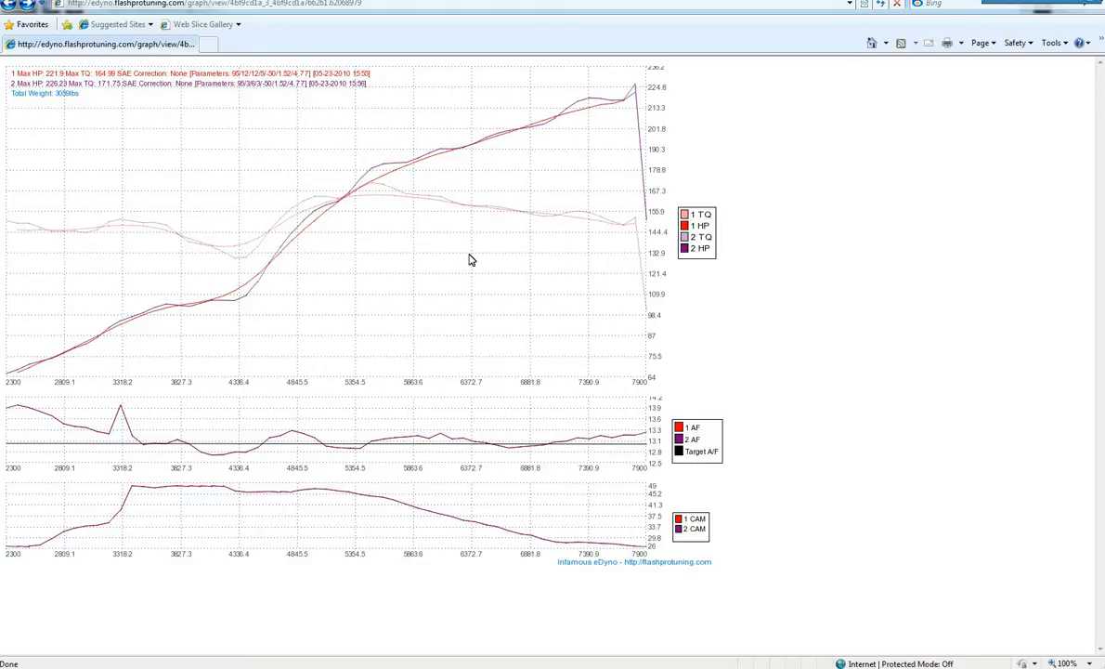
mouse_move(951, 115)
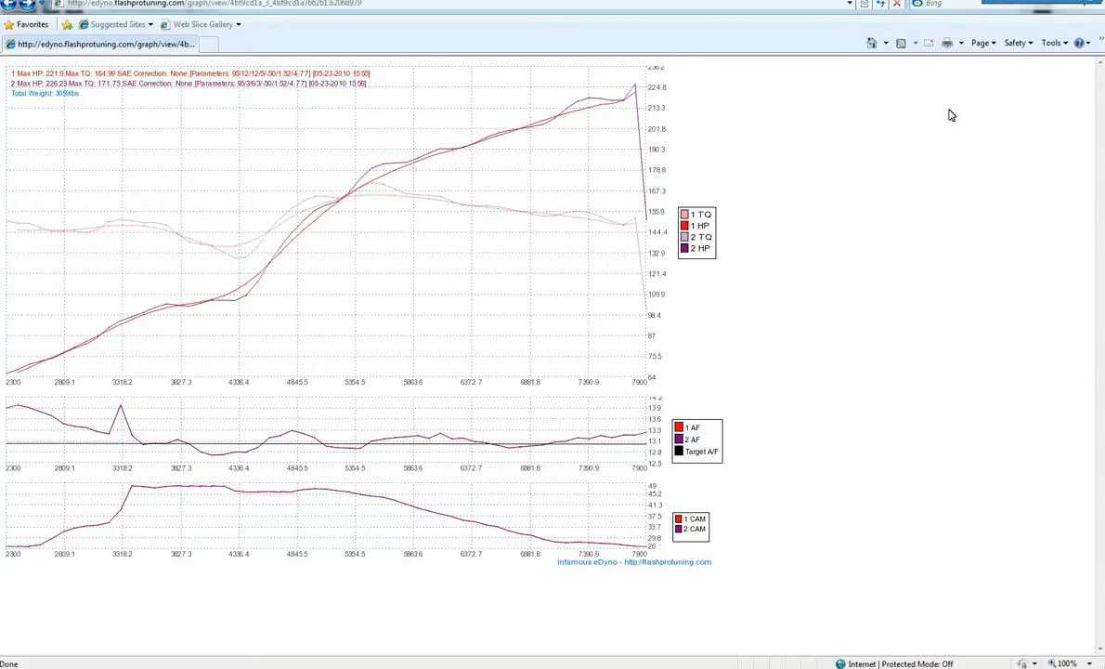
mouse_move(533, 175)
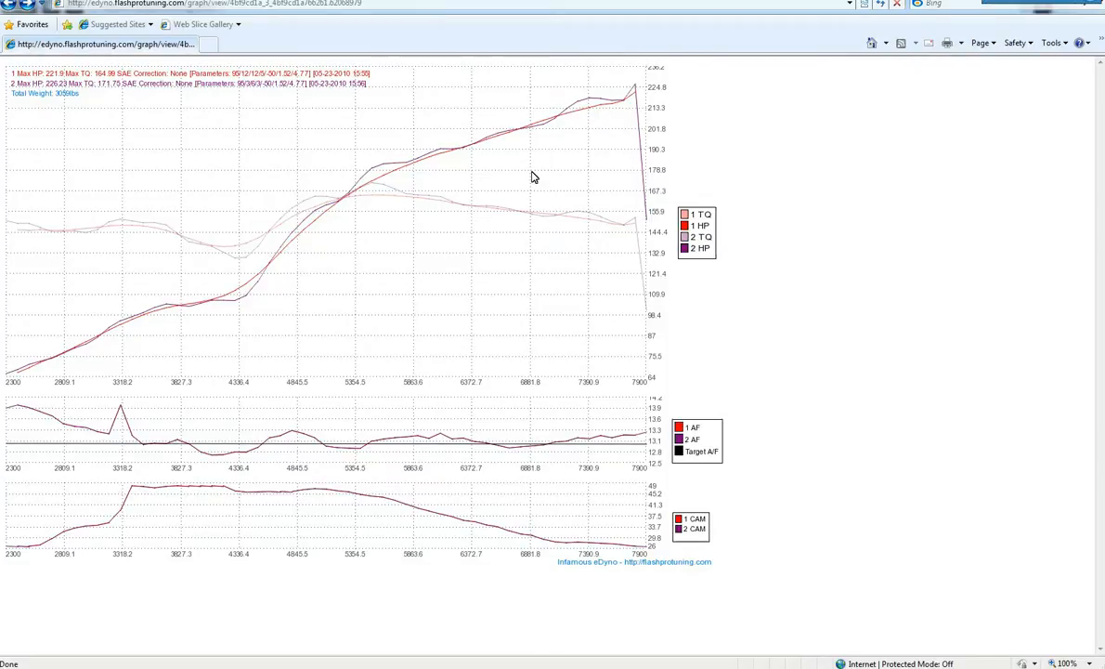
mouse_move(530, 192)
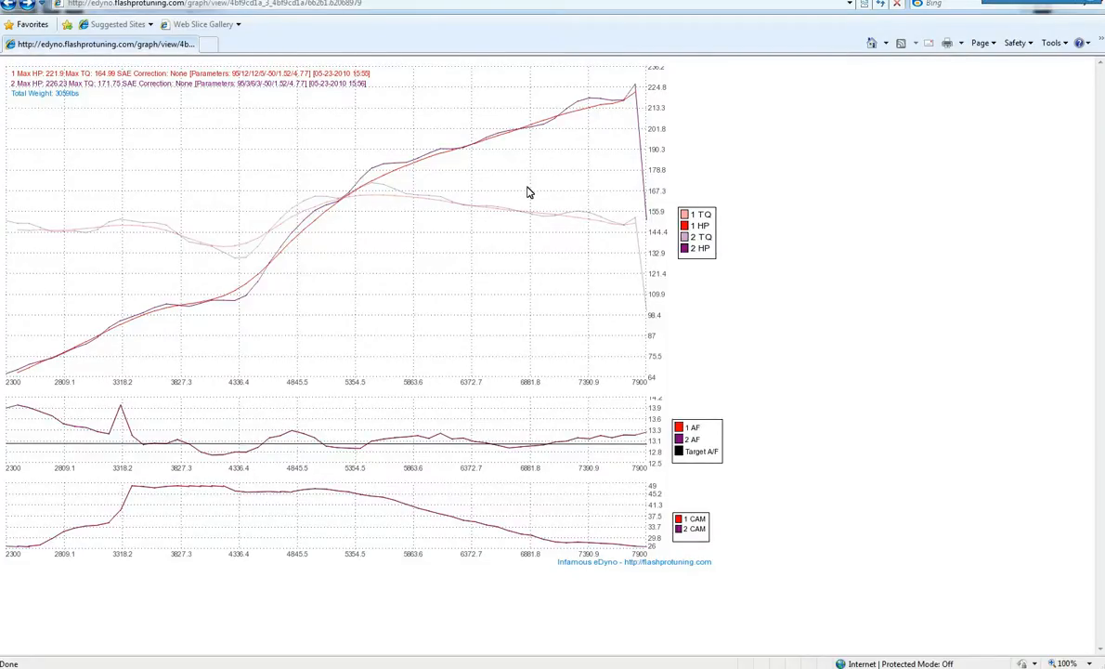